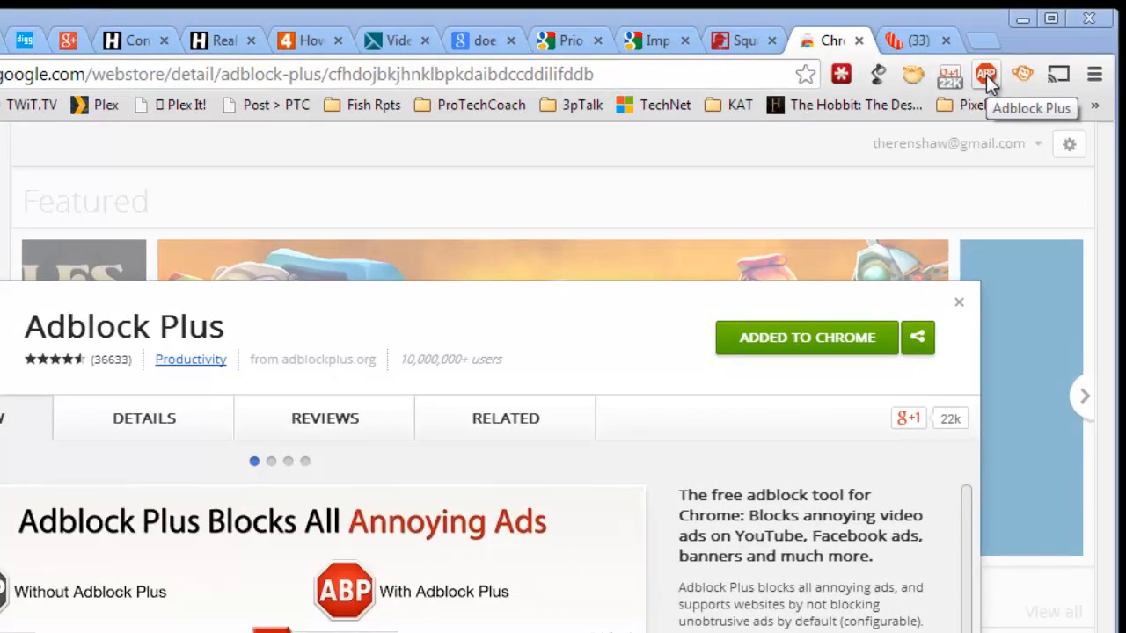
Step: Show the Adblock Plus summary of blocked ads and its controls for this site
left_click(985, 74)
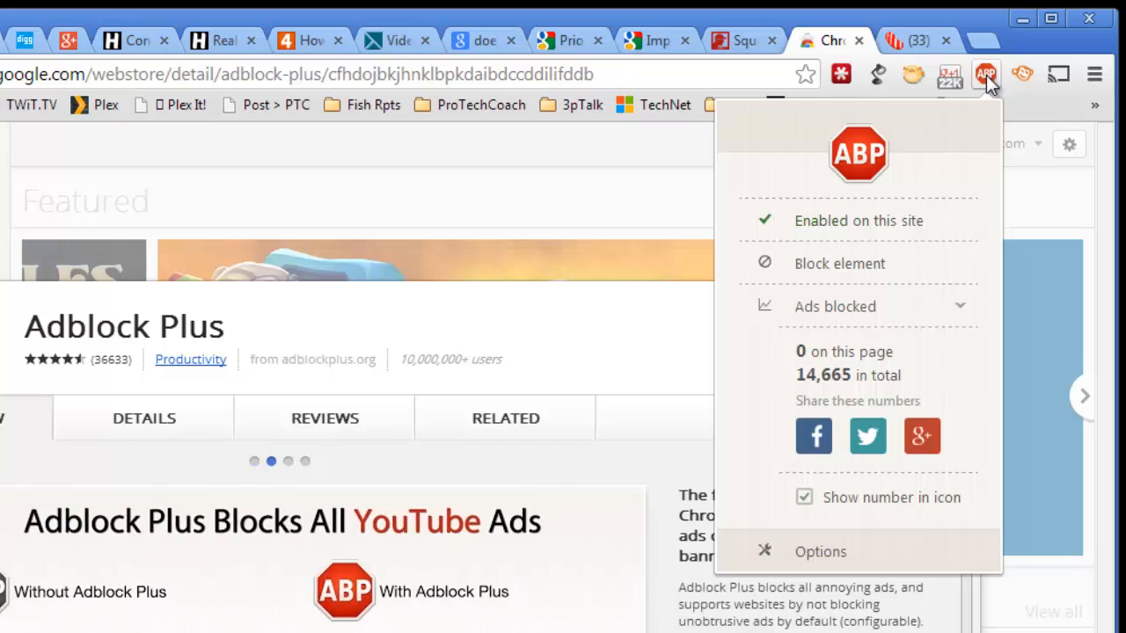
mouse_move(858, 246)
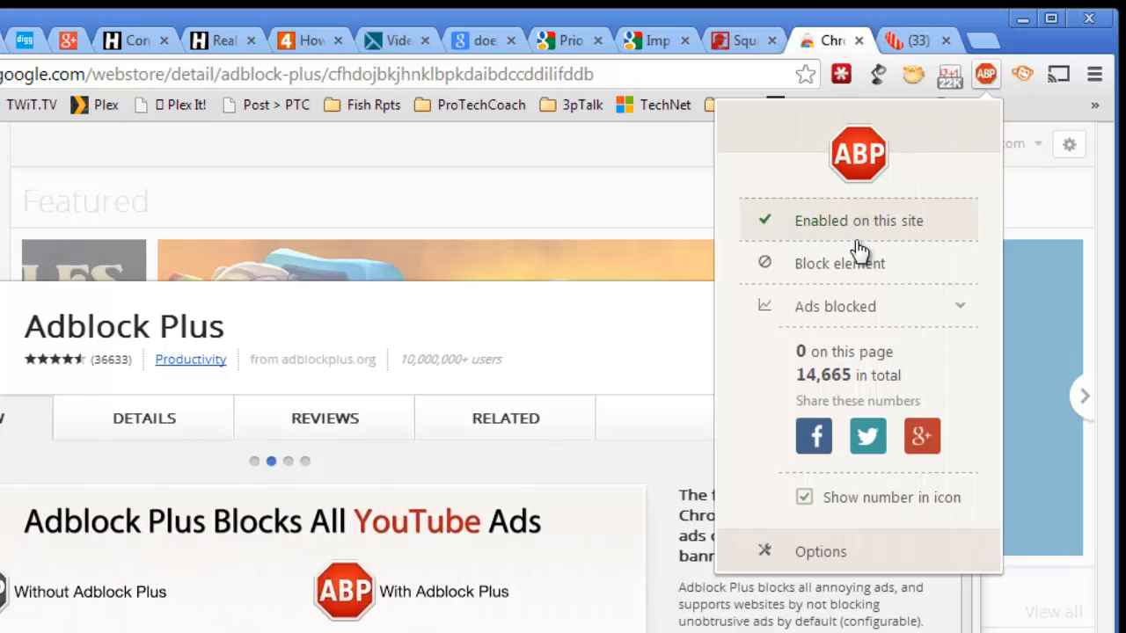
mouse_move(867, 436)
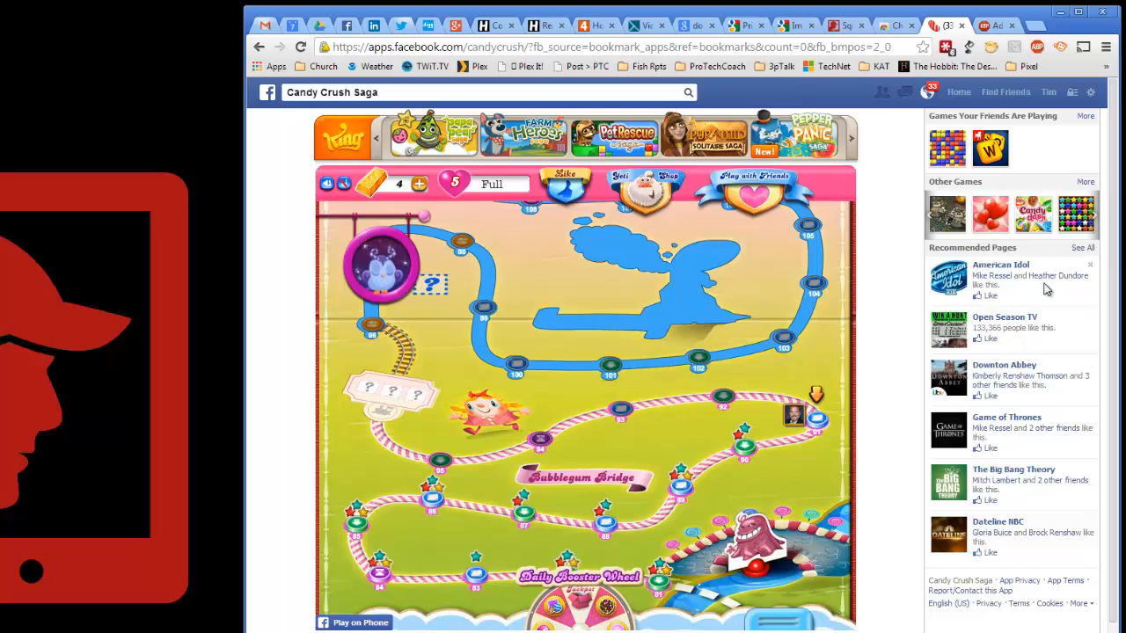
mouse_move(1042, 292)
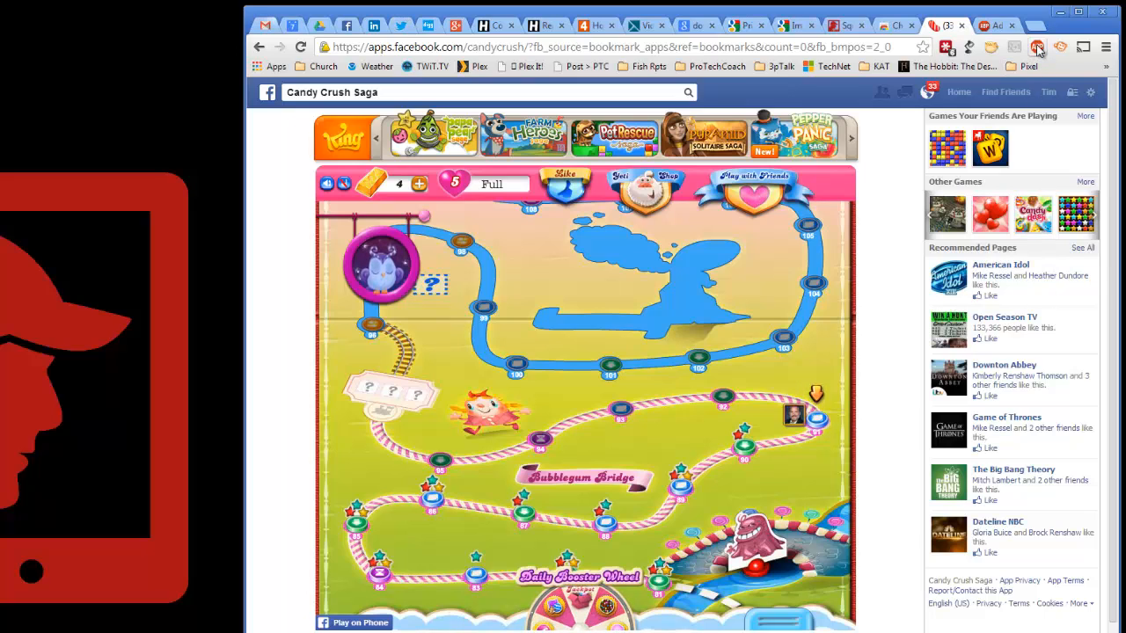
mouse_move(1038, 48)
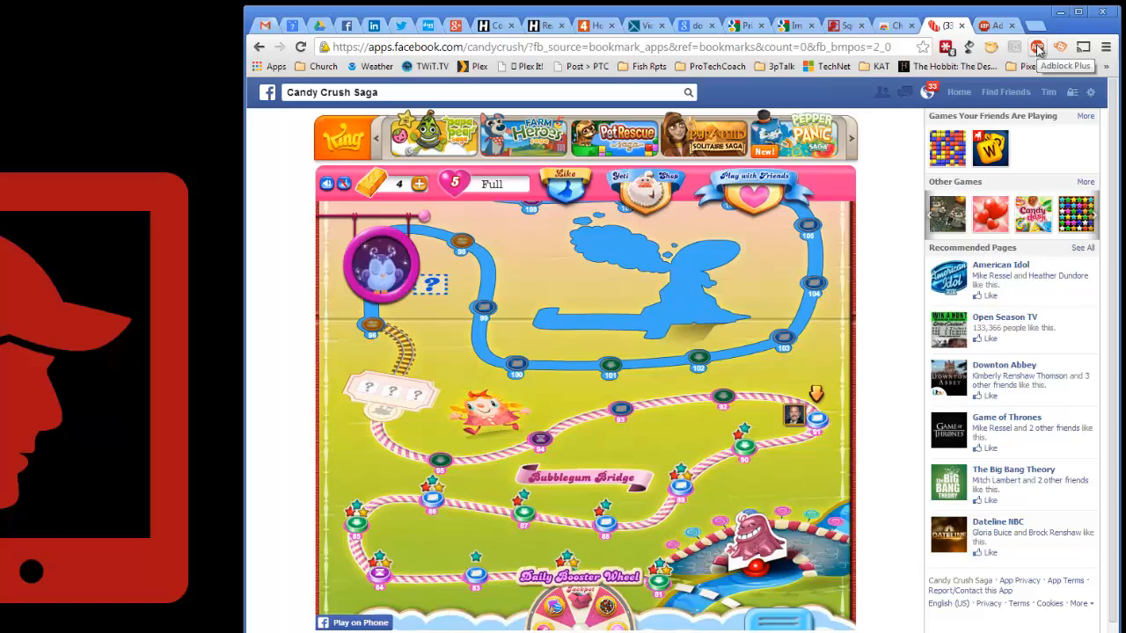
Step: Block the Recommended Pages sidebar element, adding new facebook.com hiding filters
left_click(1038, 47)
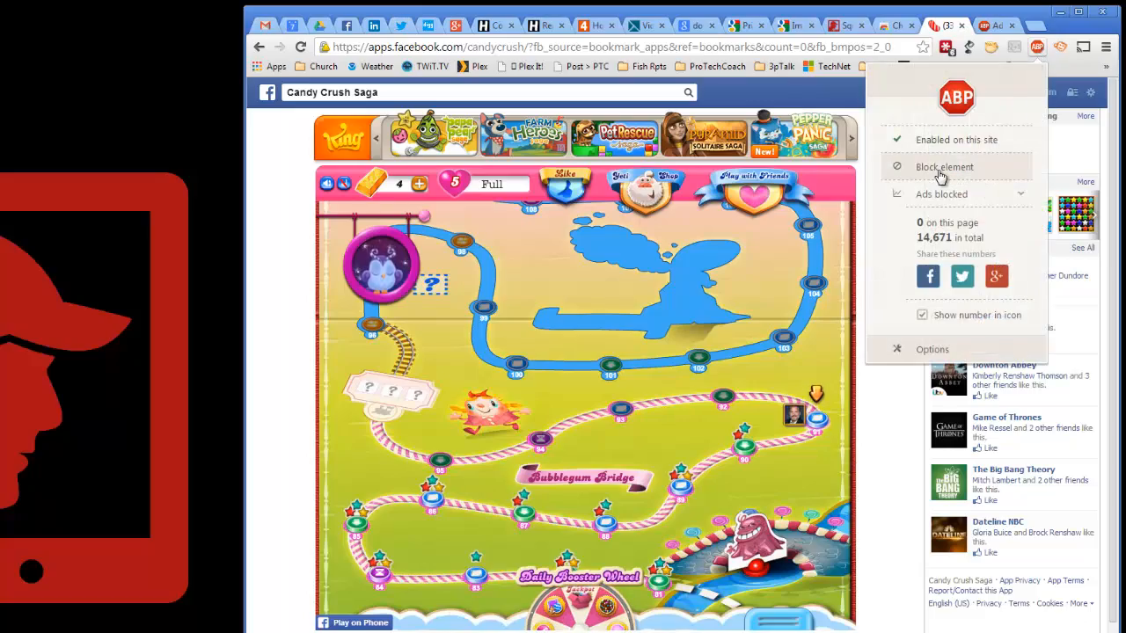
left_click(943, 165)
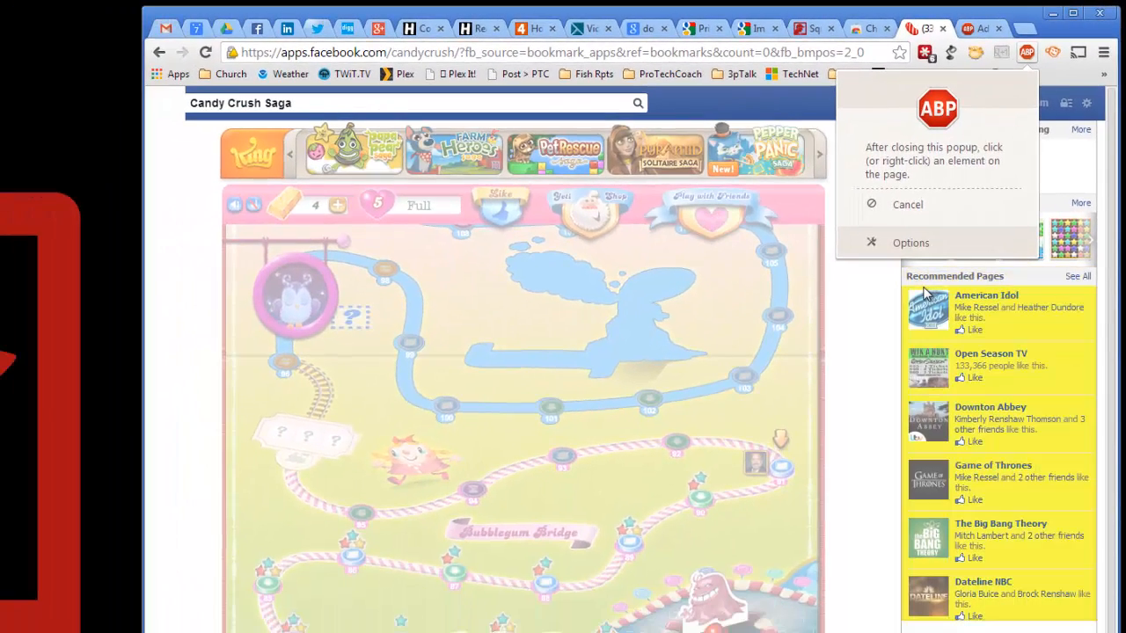
left_click(907, 204)
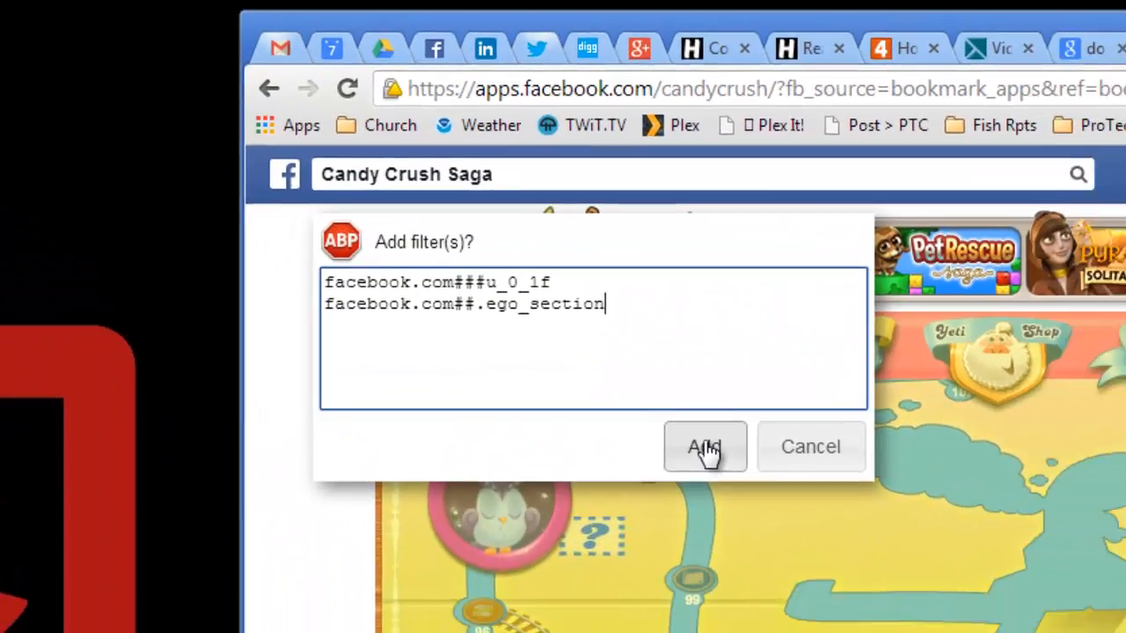
left_click(704, 447)
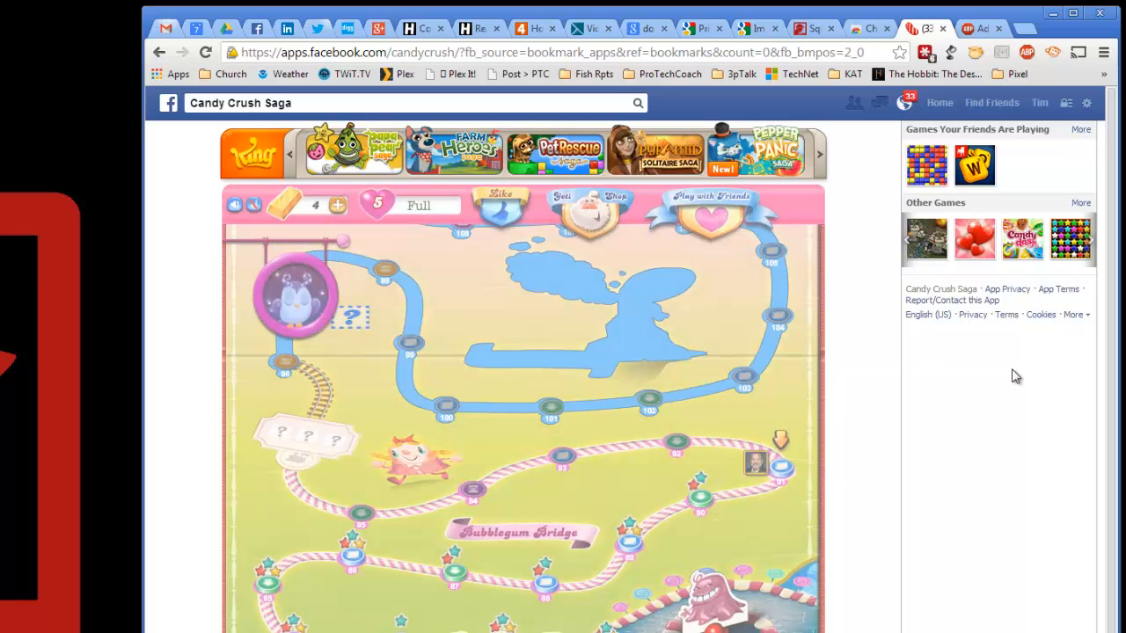
mouse_move(1046, 98)
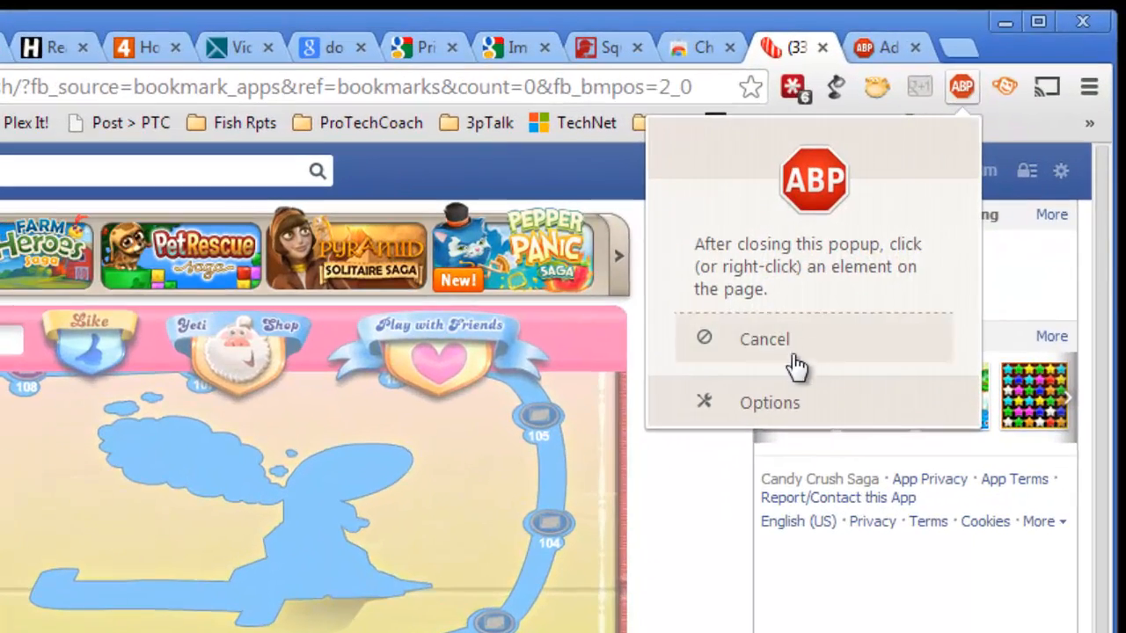
Step: Review the custom filters in Options, then return to the Filter lists with EasyList enabled
left_click(771, 401)
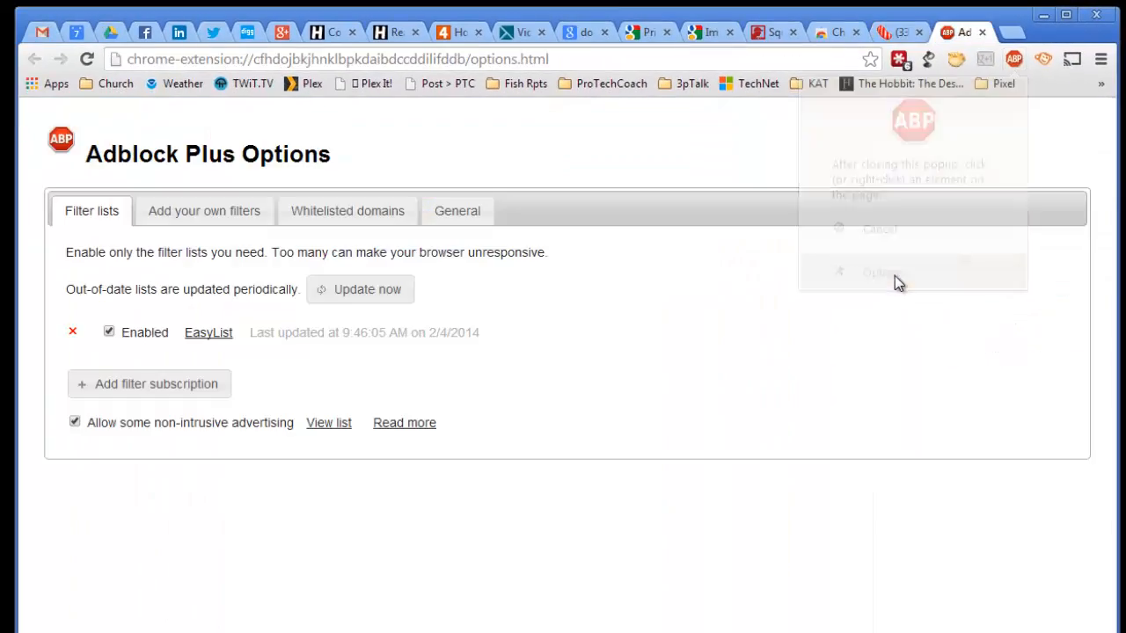
left_click(204, 212)
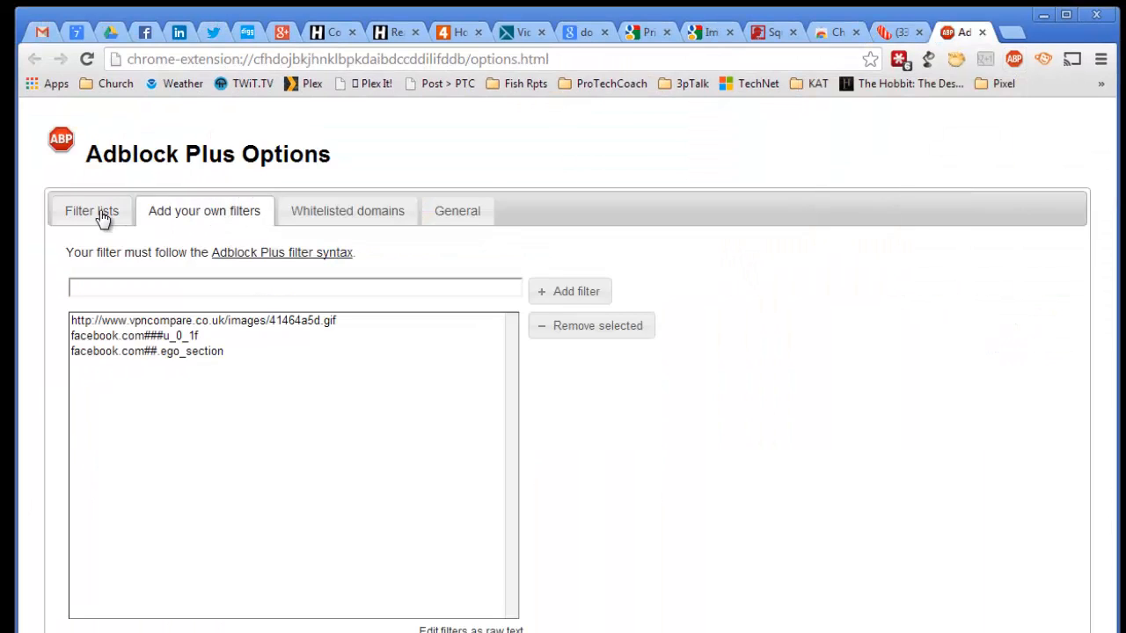
left_click(92, 211)
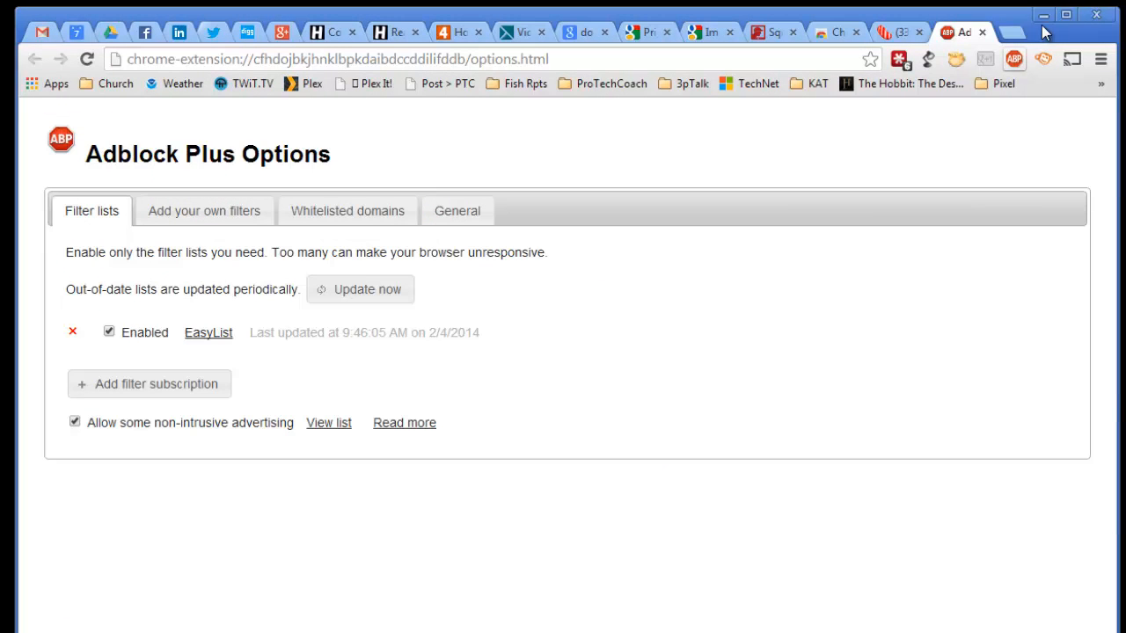
left_click(1013, 60)
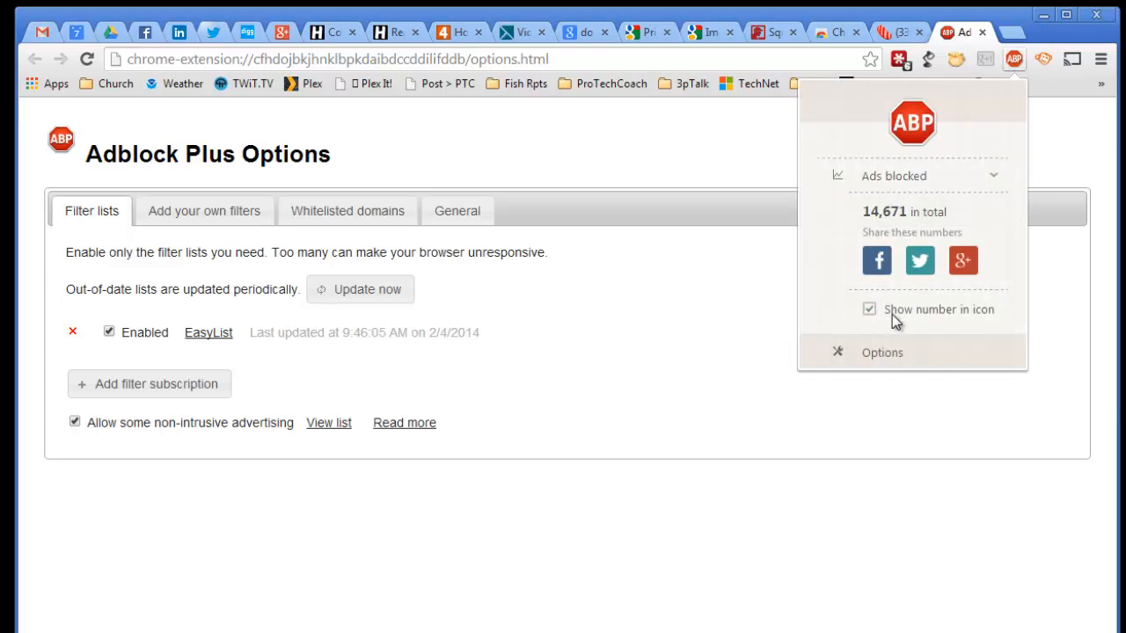
mouse_move(378, 503)
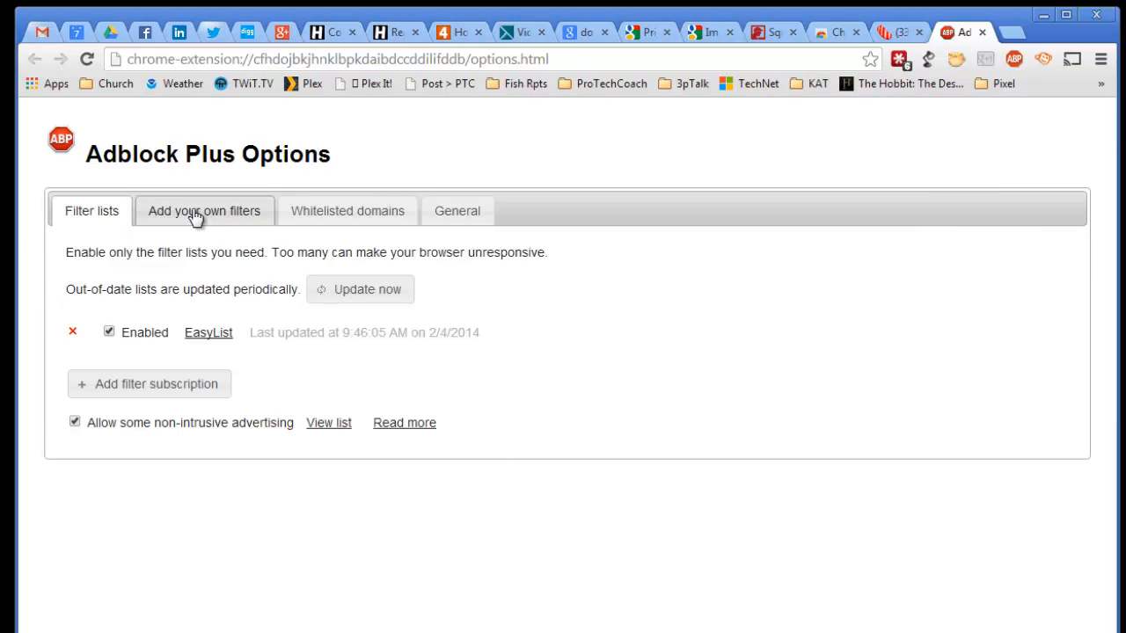
Step: Highlight the facebook.com##.ego_section rule in the custom filters list
left_click(204, 211)
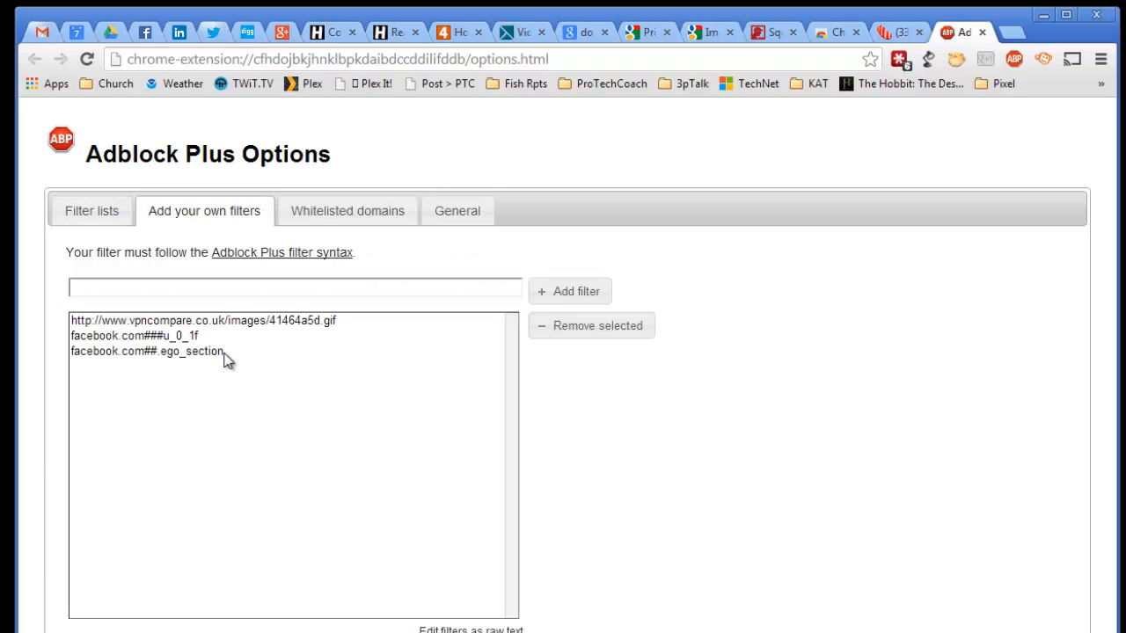
left_click(147, 351)
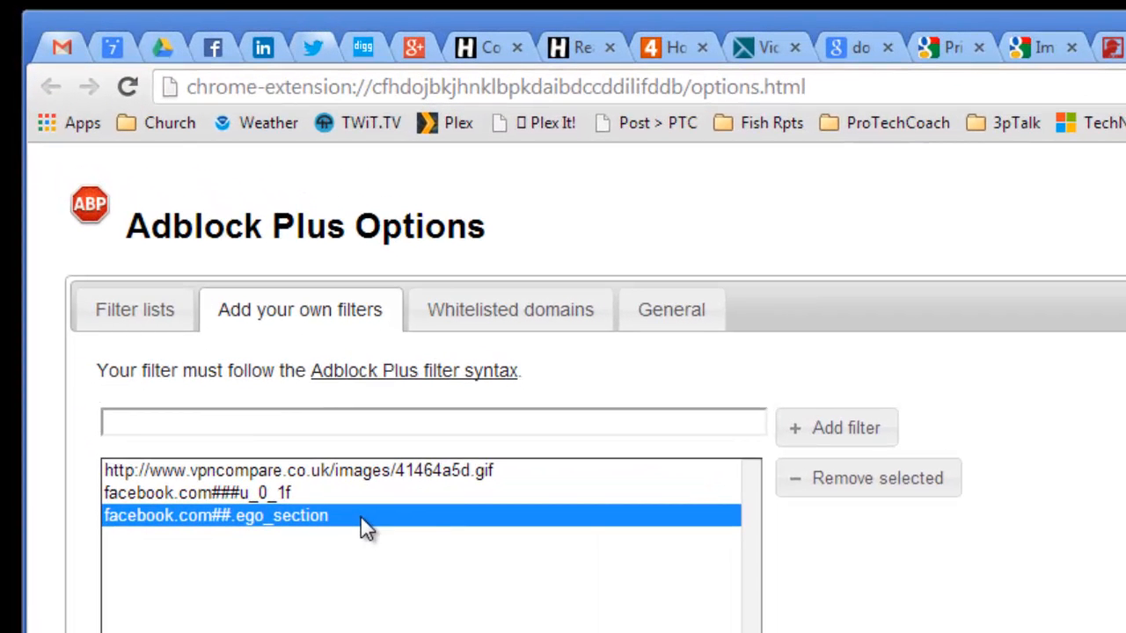
mouse_move(867, 478)
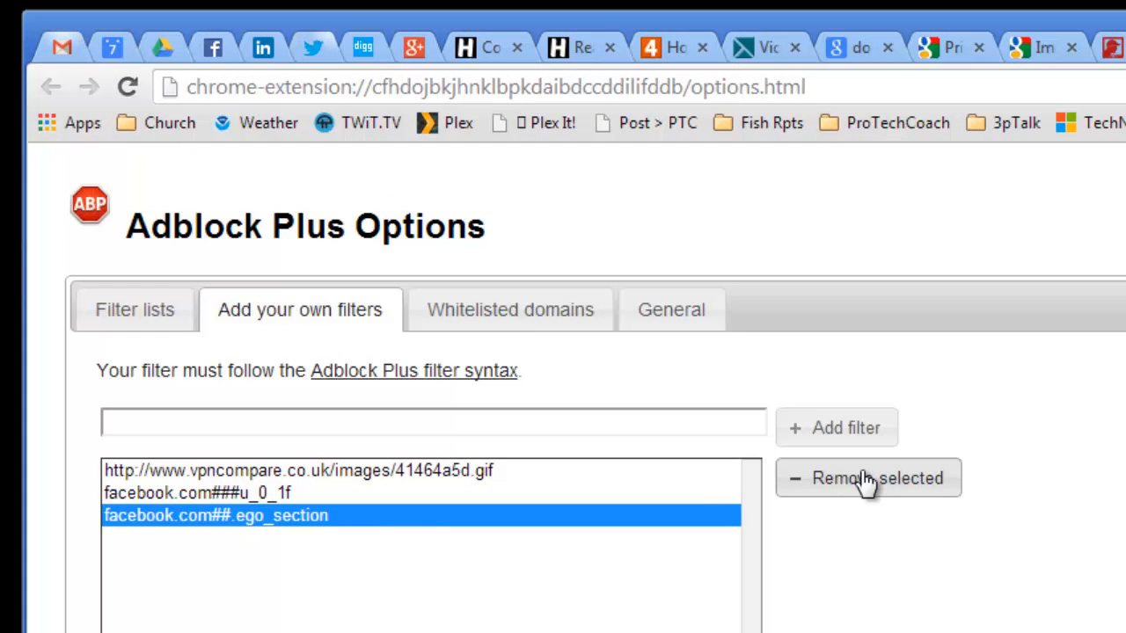